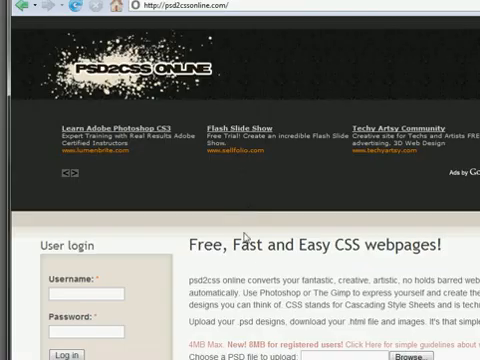
# Bring the Photoshop web template document back to the front from the PSD2CSS page
pyautogui.scroll(-3)
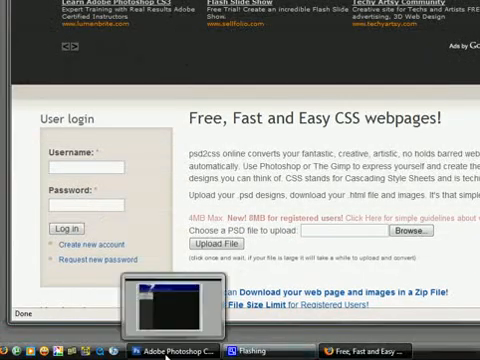
pyautogui.click(180, 350)
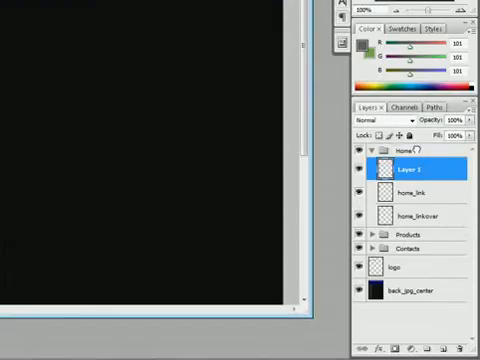
# Drag Layer 1 out of the collapsed Home group to the top of the stack and begin renaming it
pyautogui.moveTo(412, 168); pyautogui.dragTo(412, 216)
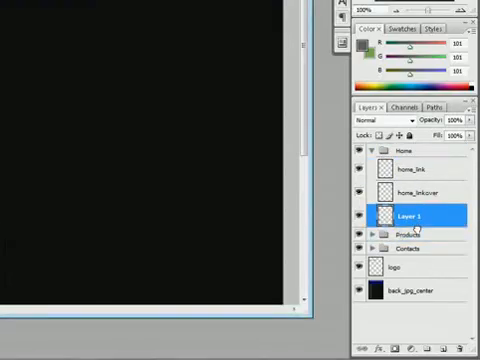
pyautogui.click(374, 152)
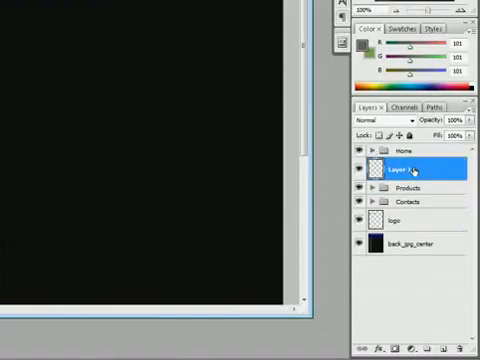
pyautogui.click(400, 170)
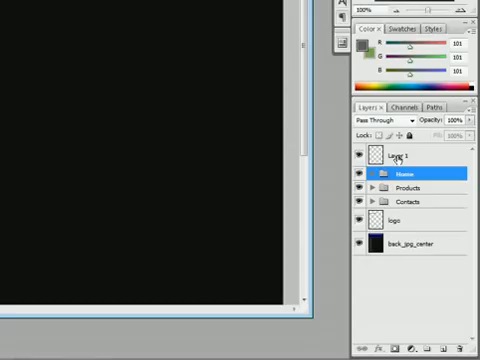
pyautogui.click(396, 156)
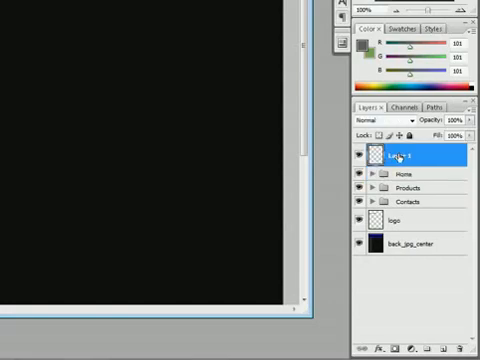
pyautogui.doubleClick(398, 156)
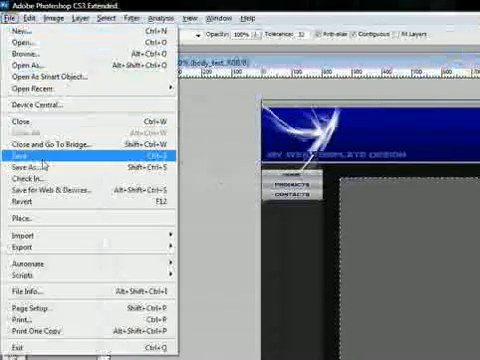
# Save the edited web template PSD via File > Save
pyautogui.click(16, 158)
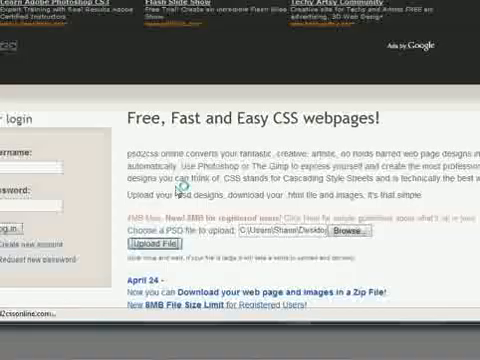
# Select the saved template PSD in the PSD2CSS Online upload form
pyautogui.scroll(3)
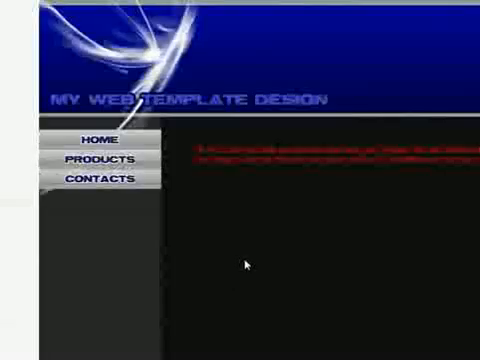
pyautogui.moveTo(186, 152)
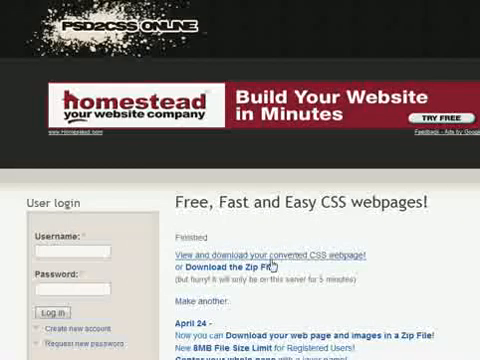
# Download the zip file of the converted web page from the PSD2CSS results
pyautogui.scroll(-3)
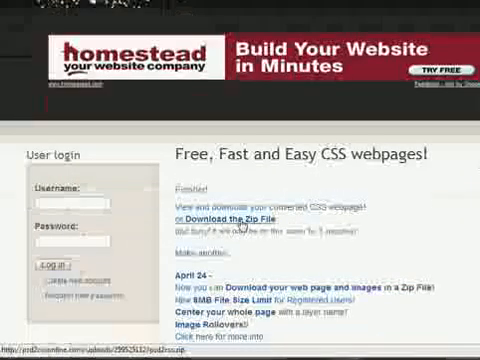
pyautogui.click(224, 218)
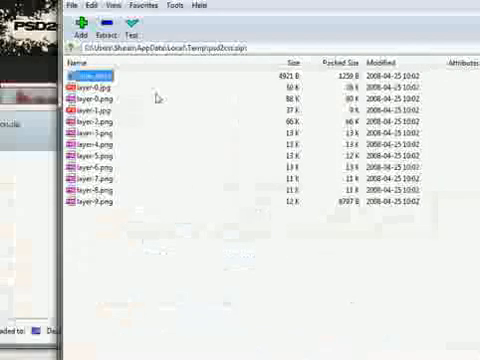
pyautogui.moveTo(138, 230)
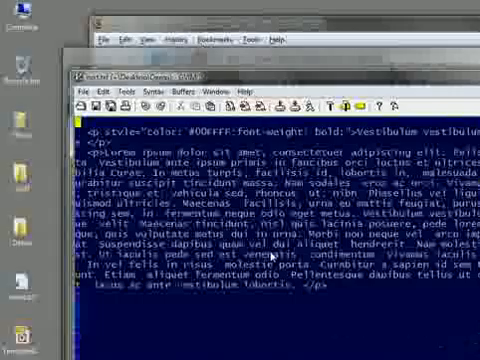
# Scroll up through index.html in gVim to the doctype, title and layer CSS rules
pyautogui.scroll(3)
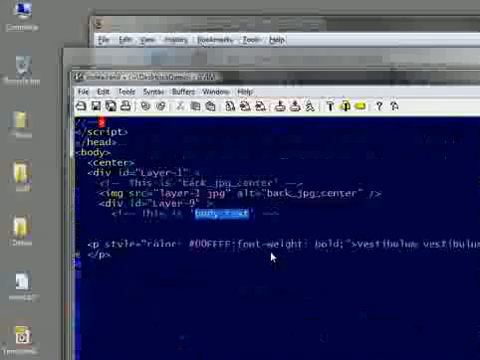
pyautogui.scroll(3)
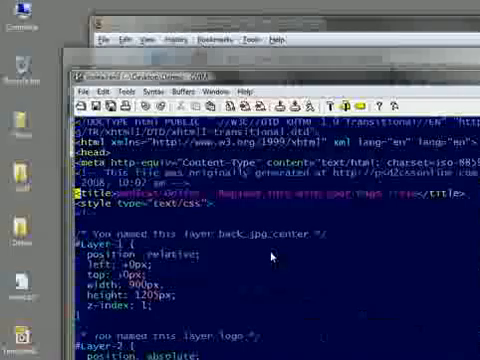
# Replace the text area's colour value in the stylesheet with FFFFFF for white body text
pyautogui.scroll(-3)
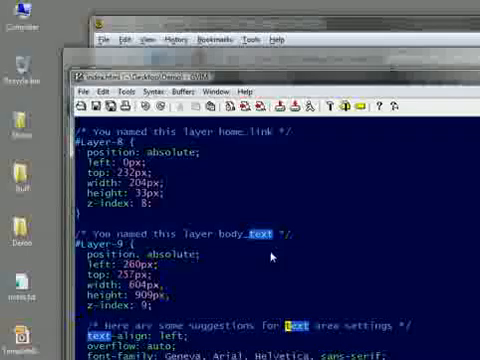
pyautogui.scroll(-3)
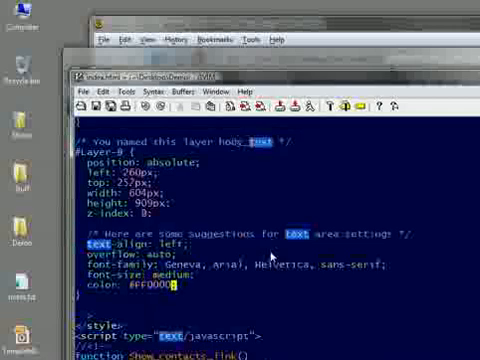
pyautogui.press('BackSpace')
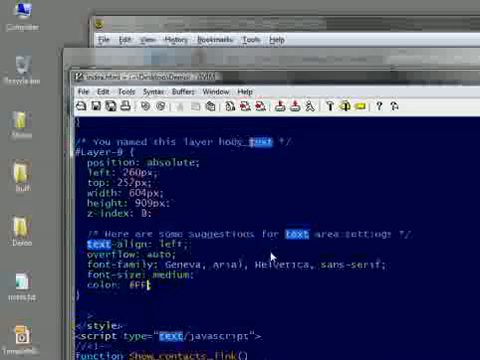
pyautogui.write('FFFFFF')
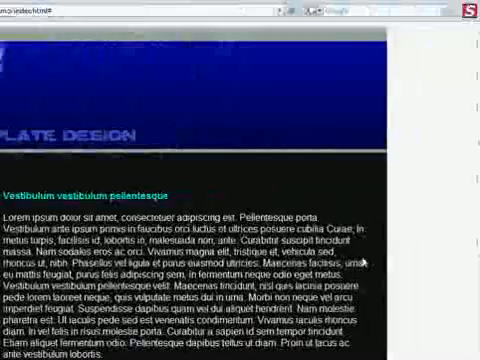
# Scroll through the finished page in Firefox showing header, navigation and white lorem ipsum text
pyautogui.scroll(-3)
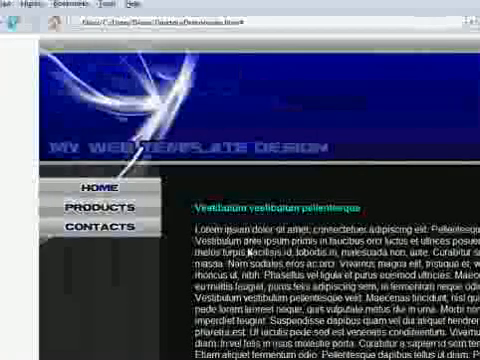
pyautogui.scroll(-3)
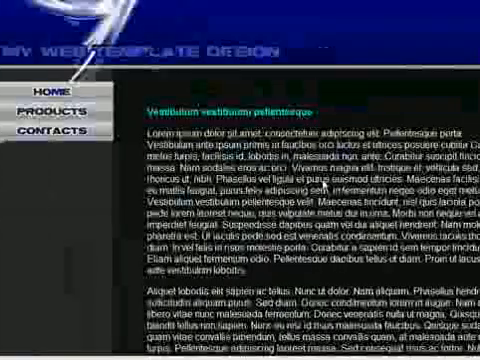